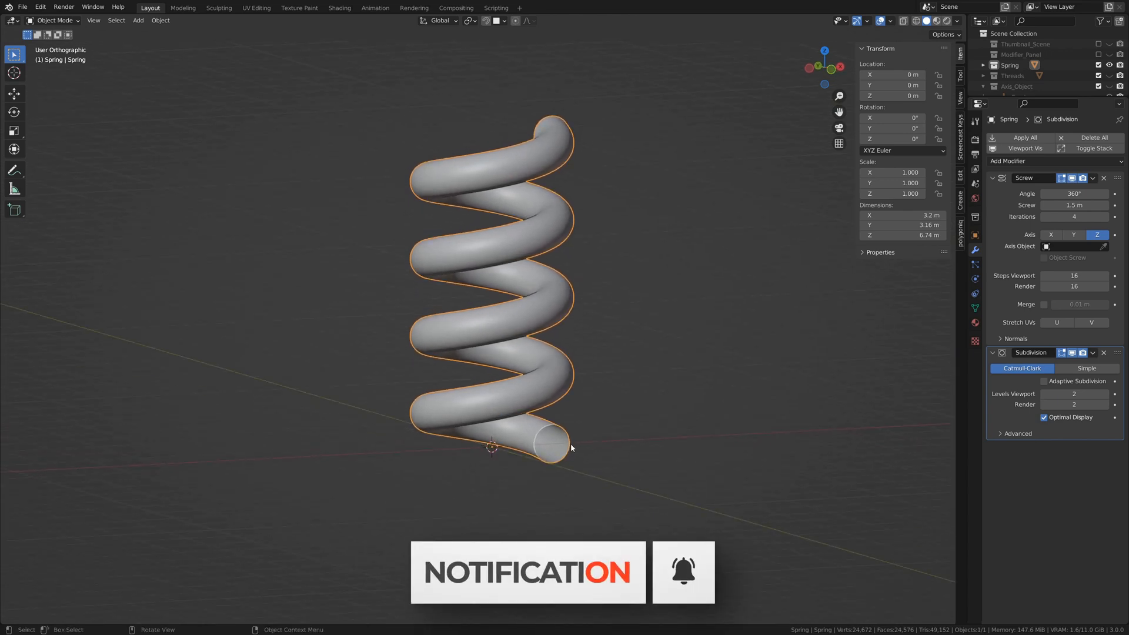
- Enter Edit Mode on the Spring to reveal its circular profile ring
key("Tab")
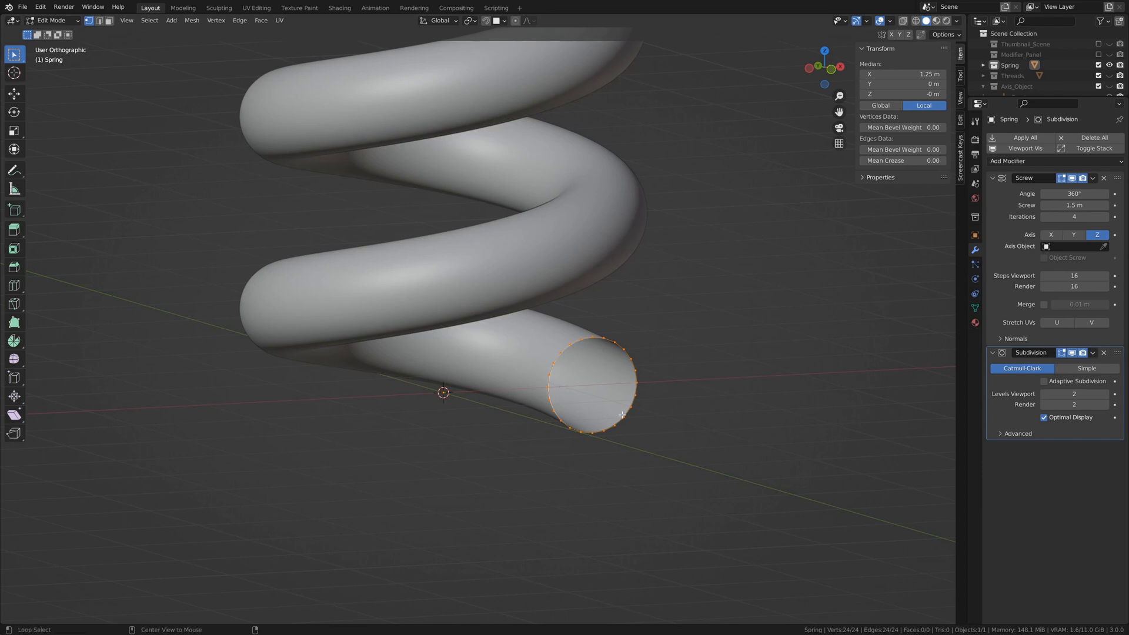
mouse_move(621, 365)
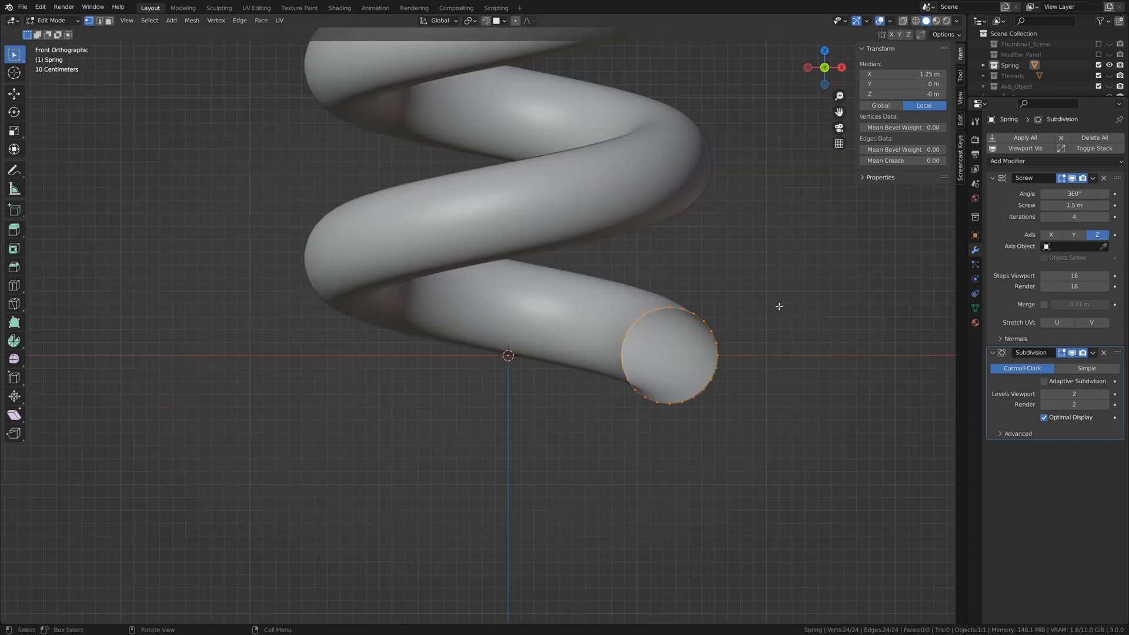
mouse_move(638, 234)
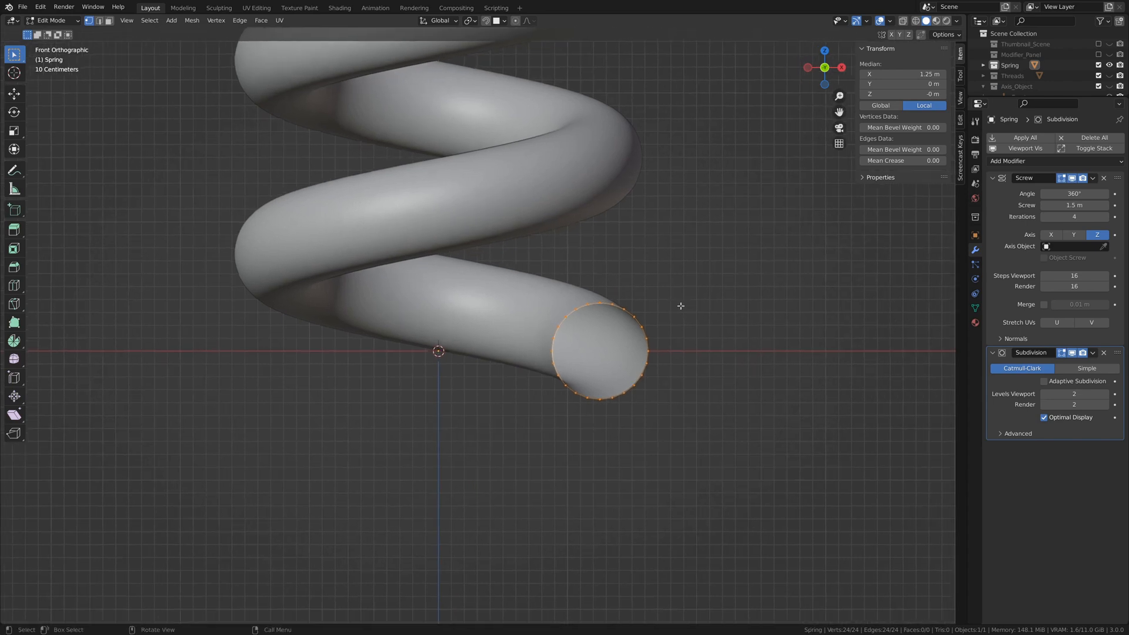
mouse_move(697, 302)
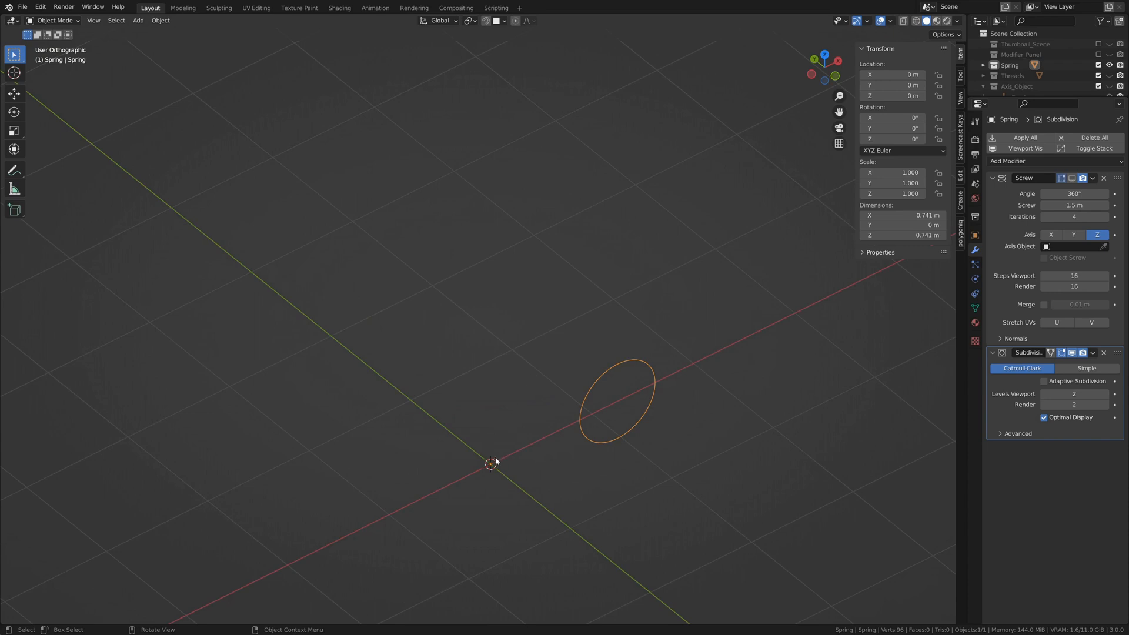
mouse_move(495, 469)
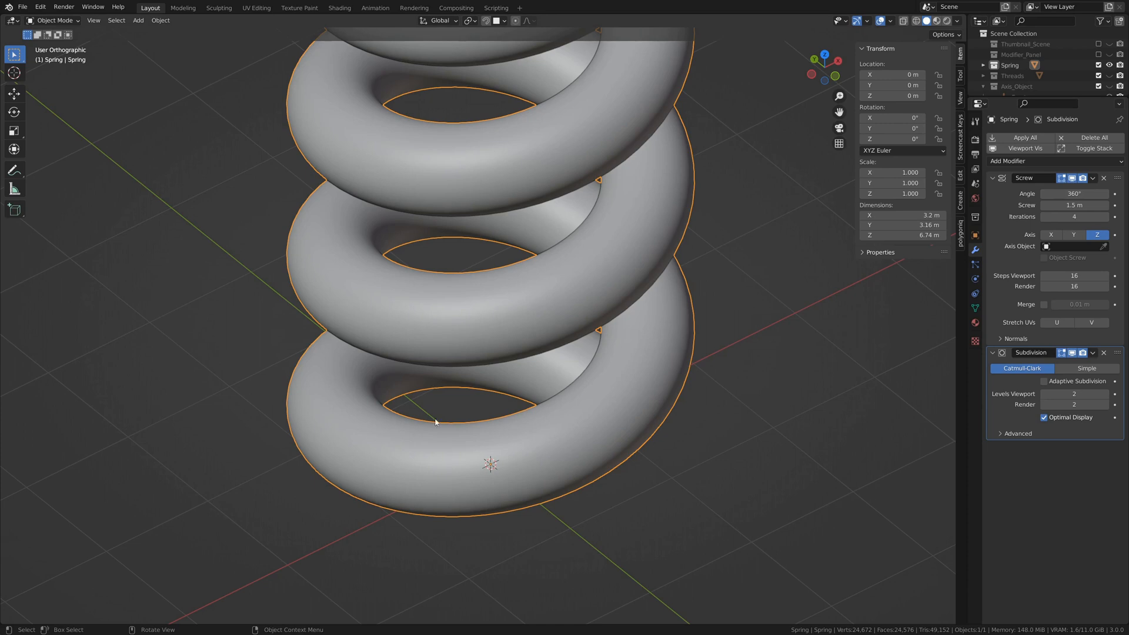
mouse_move(679, 341)
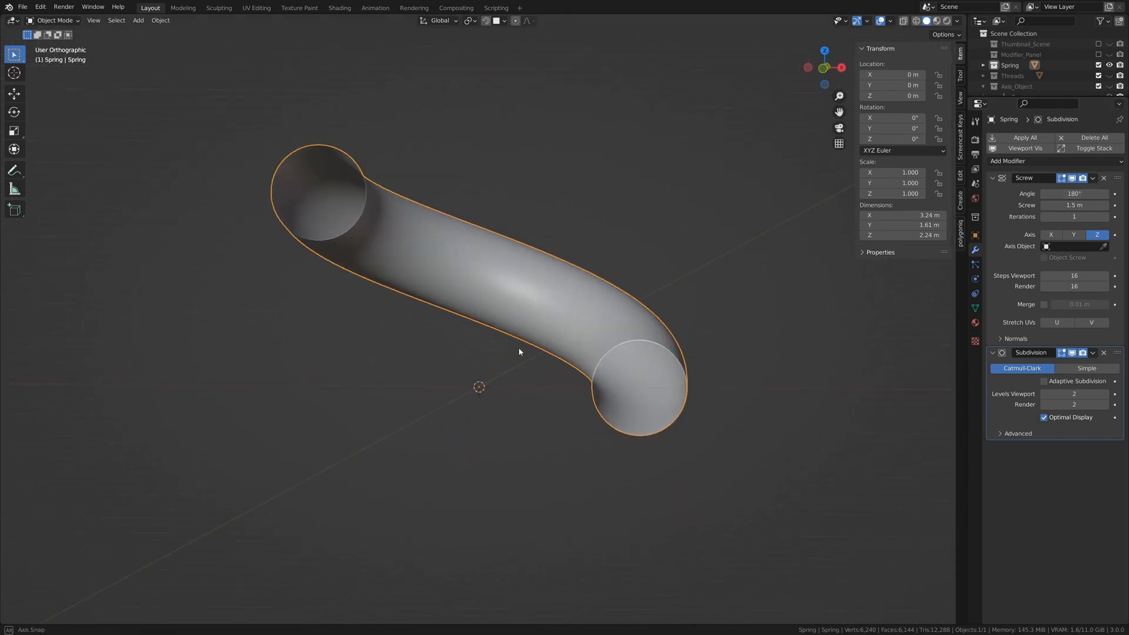
- Restore the Screw modifier to 360° angle, 1.49 m screw and 3 iterations
left_click(1074, 216)
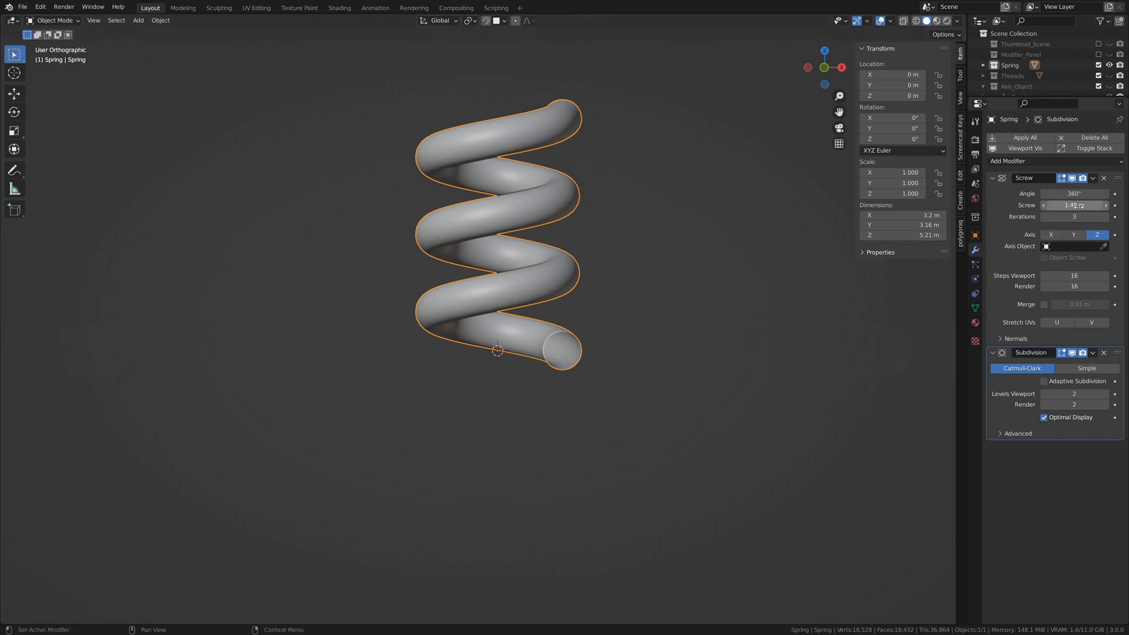
- Reduce the spring to 2 iterations and try the Y rotation axis before switching again
left_click(1073, 217)
type("2")
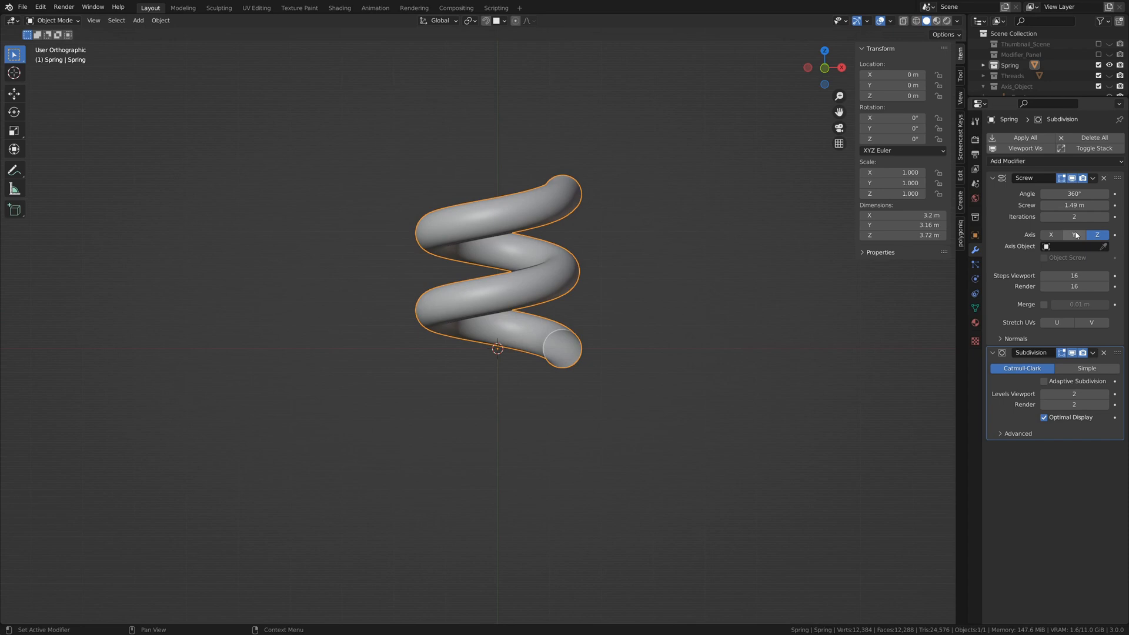
left_click(1074, 235)
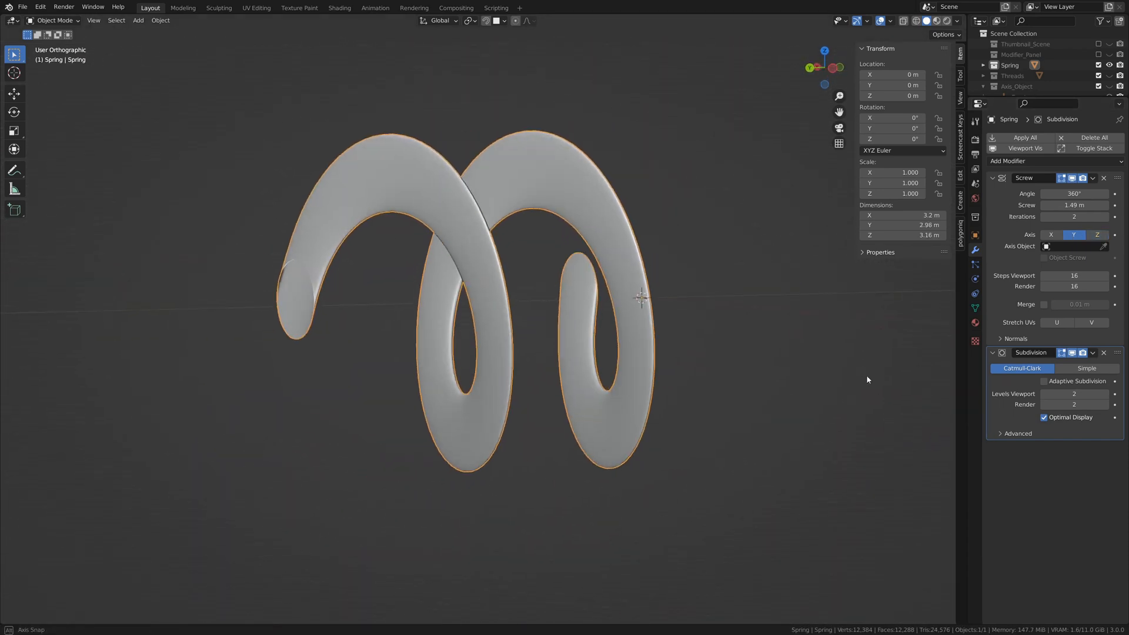
left_click(1050, 235)
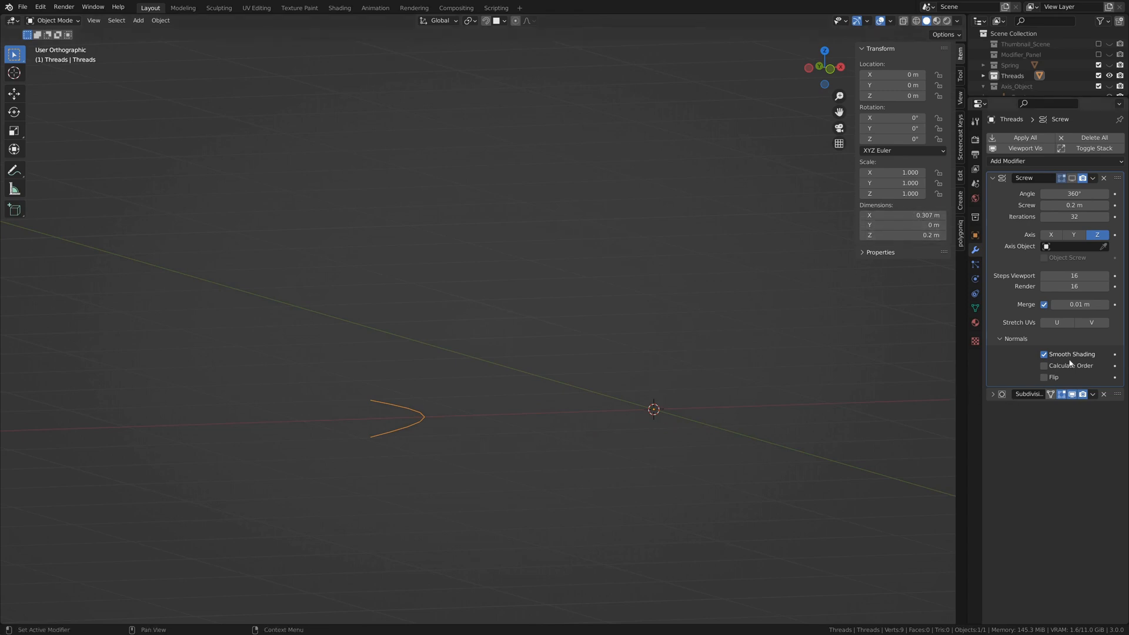
mouse_move(1105, 397)
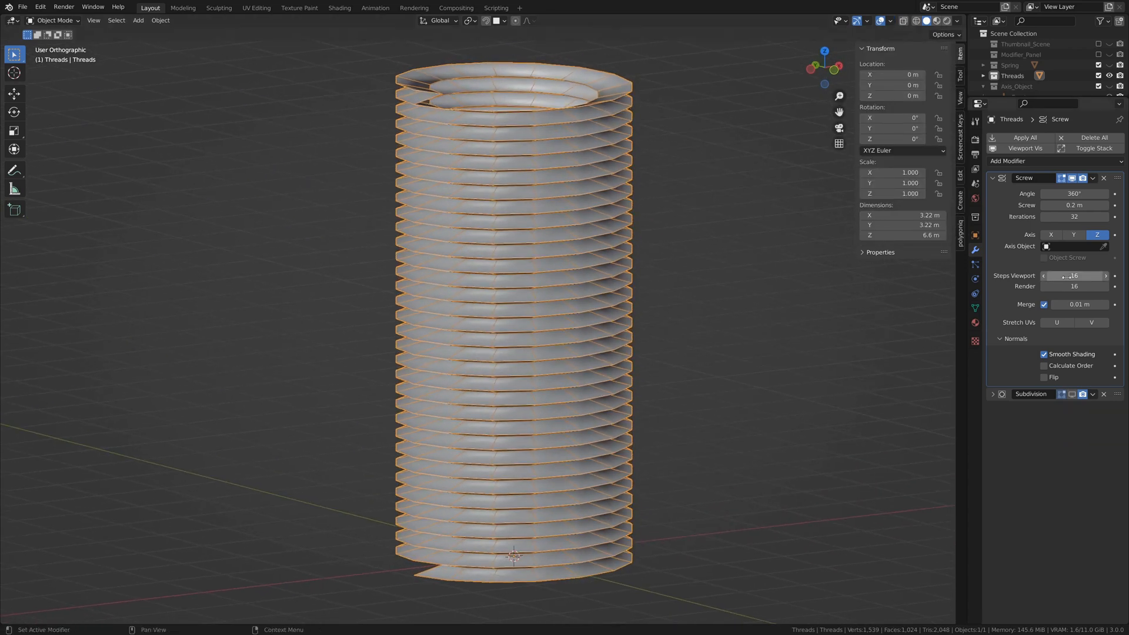
- Lower the threads' viewport steps, then set 14 viewport and 20 render steps
left_click(1043, 275)
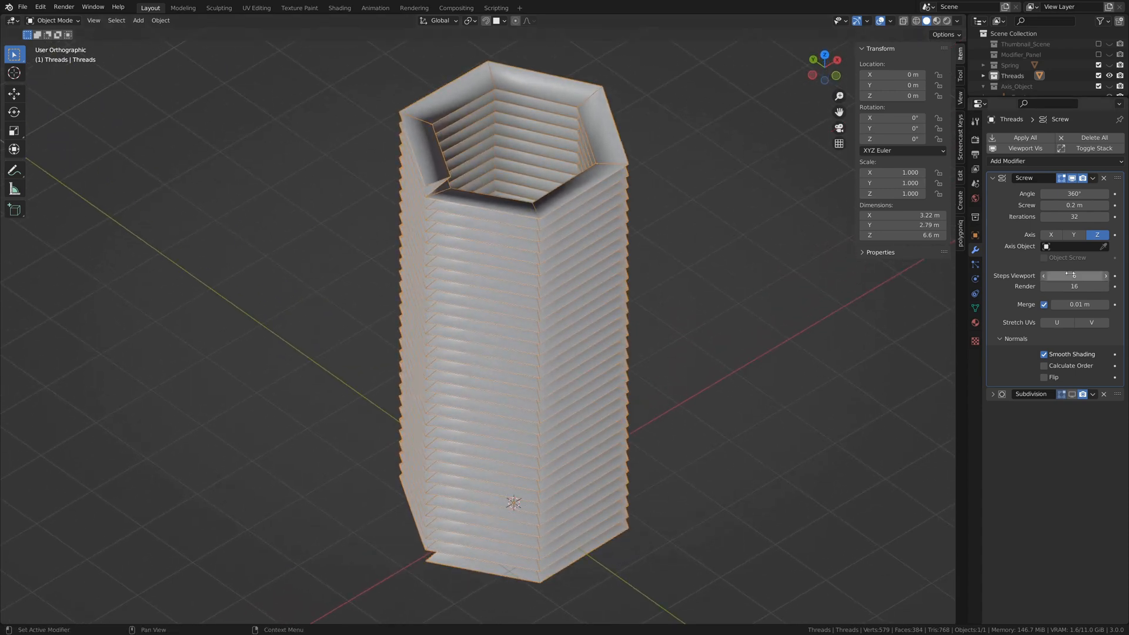
left_click(1074, 275)
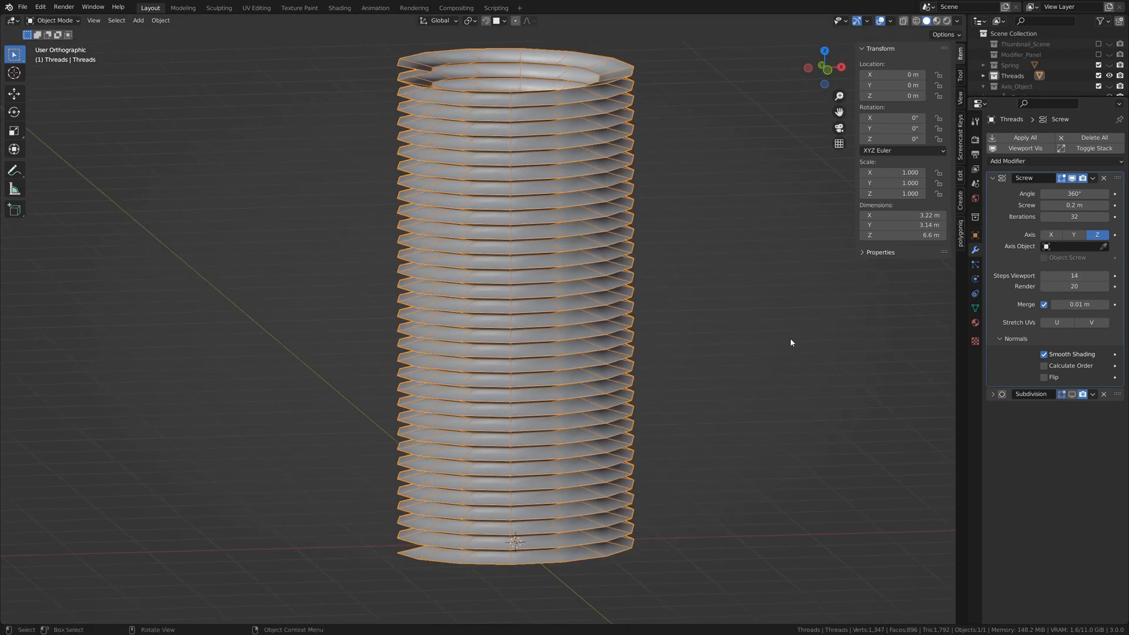
left_click(1043, 354)
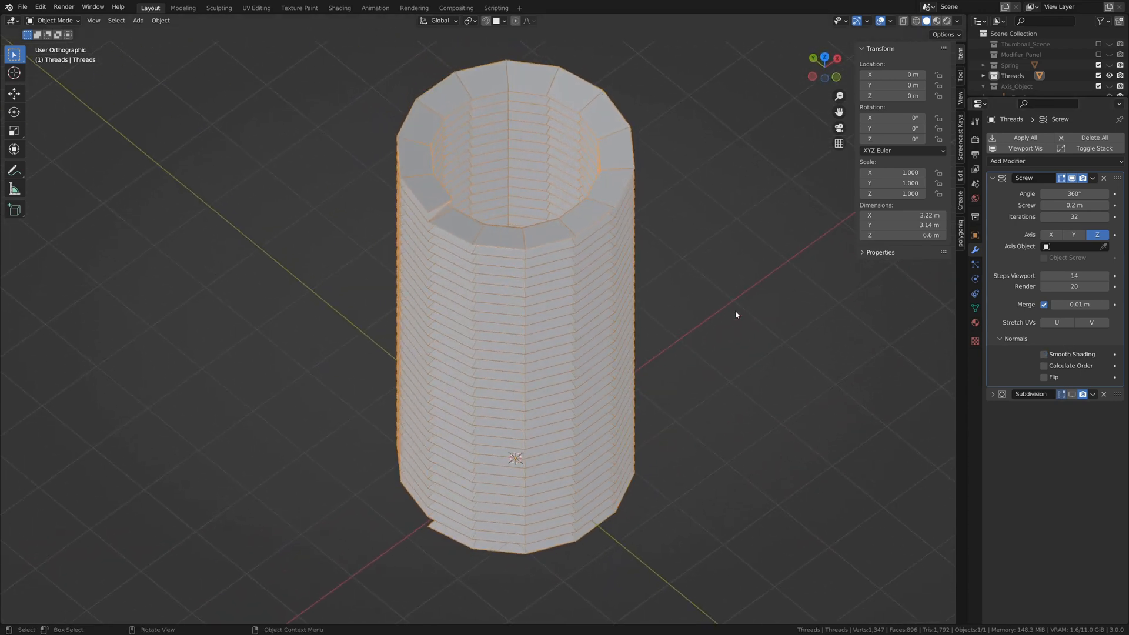
left_click(1043, 354)
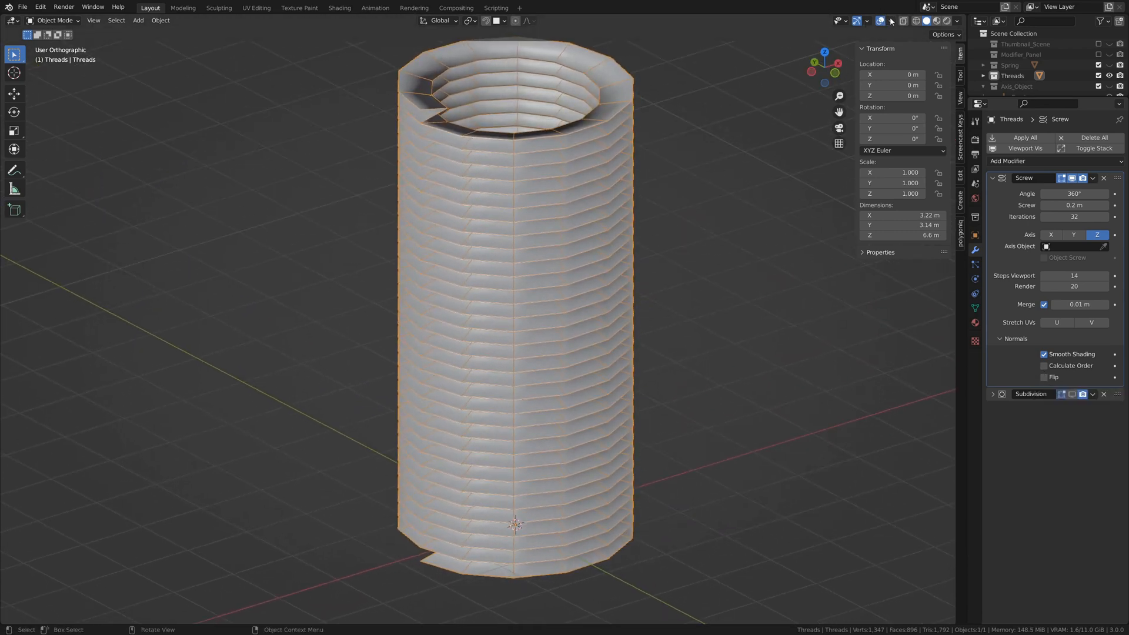
left_click(891, 20)
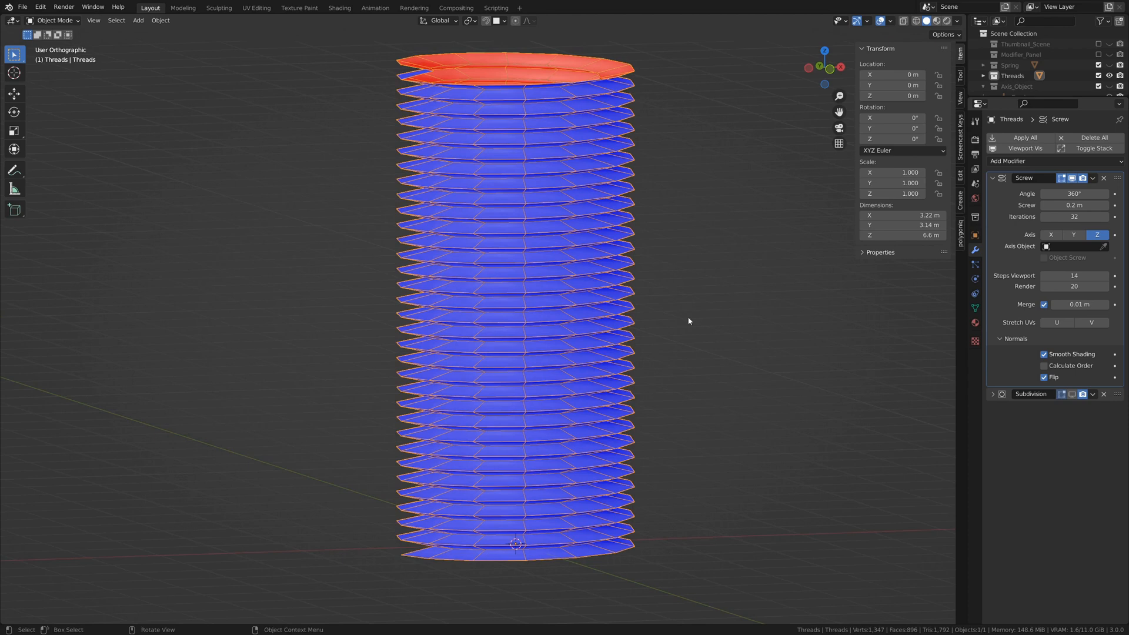
mouse_move(681, 232)
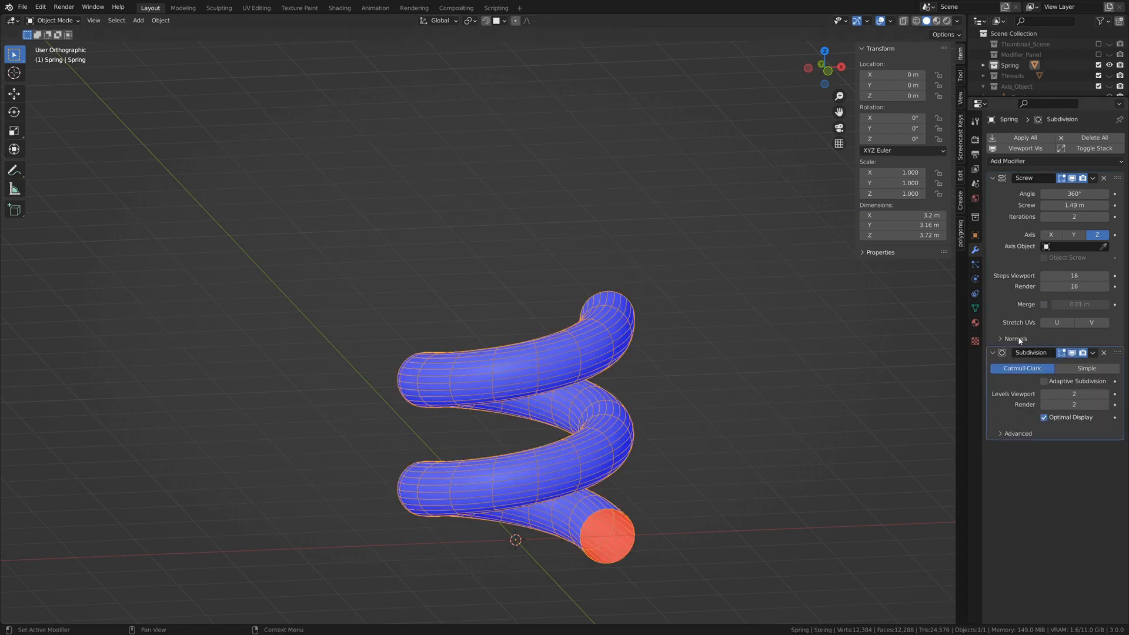
- Toggle Flip and Calculate Order on then off, leaving the spring's normals facing outward
left_click(1016, 338)
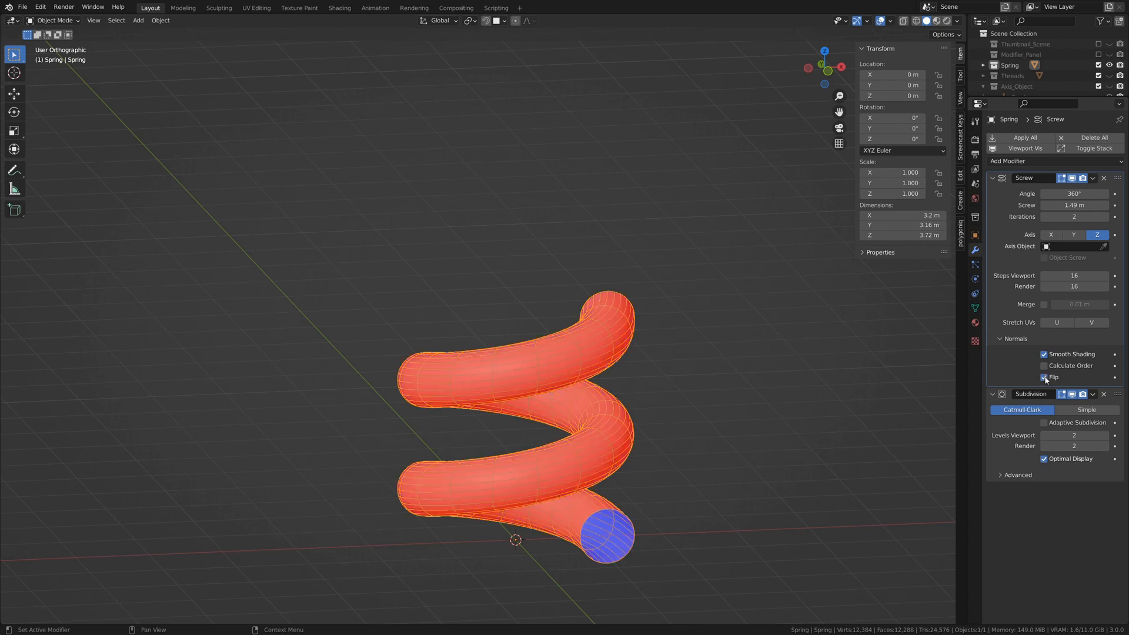
left_click(1043, 378)
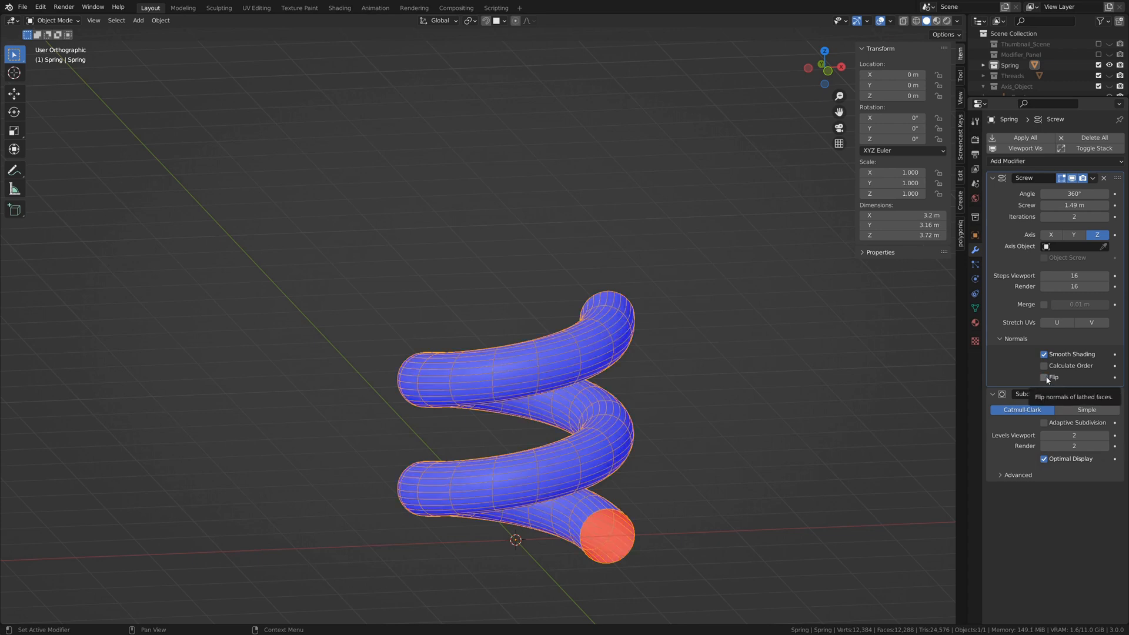
mouse_move(1049, 369)
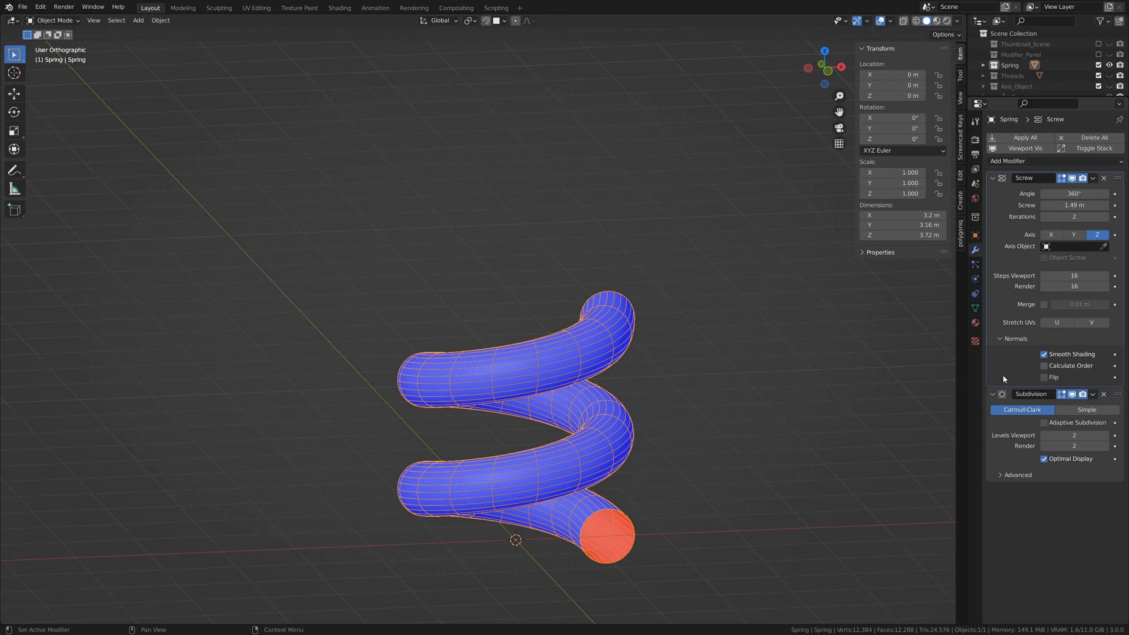
mouse_move(1020, 369)
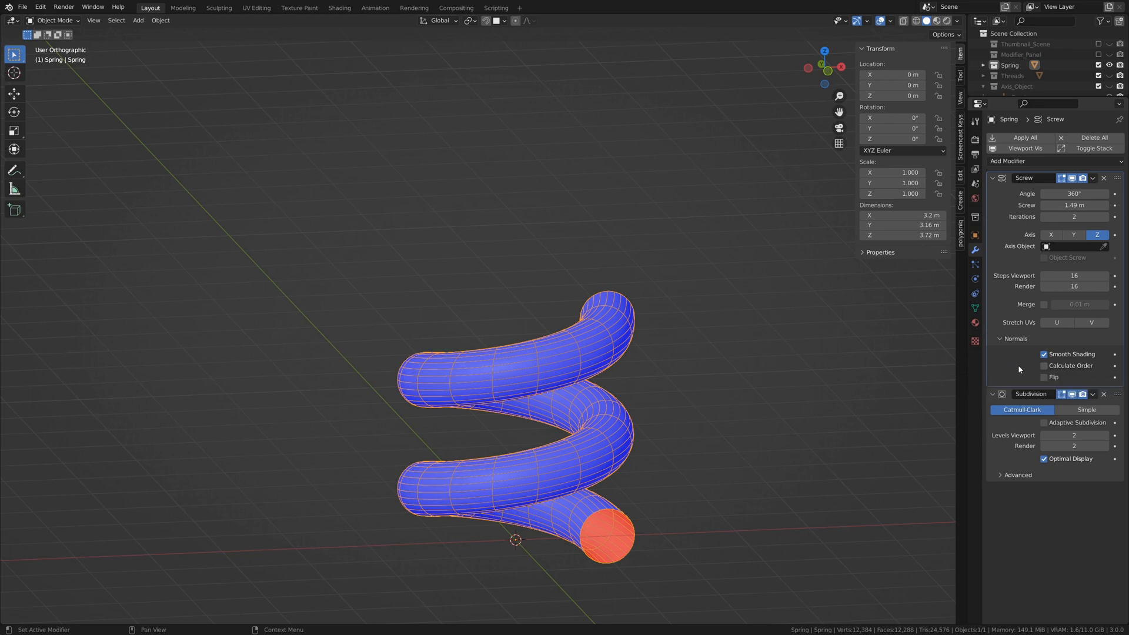
left_click(1043, 366)
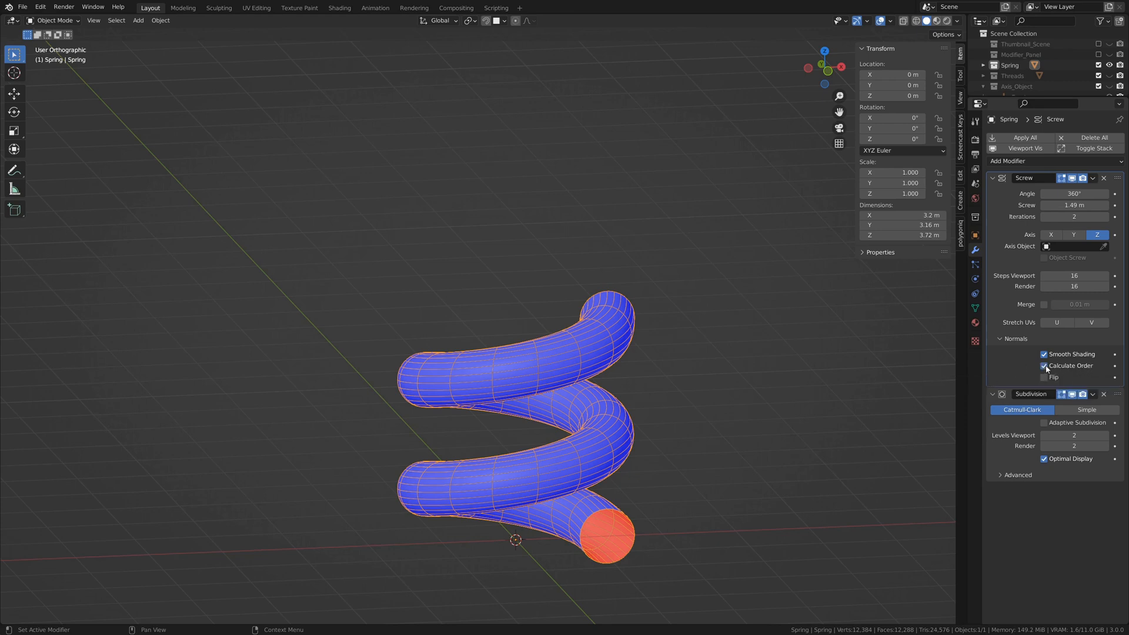
left_click(1043, 366)
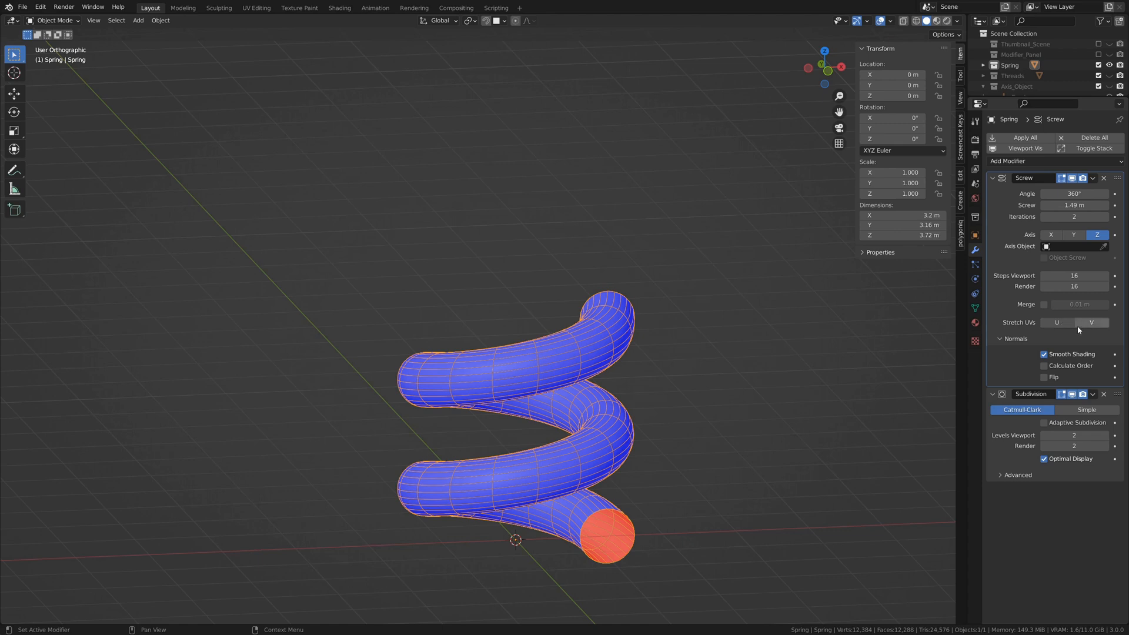
mouse_move(1084, 330)
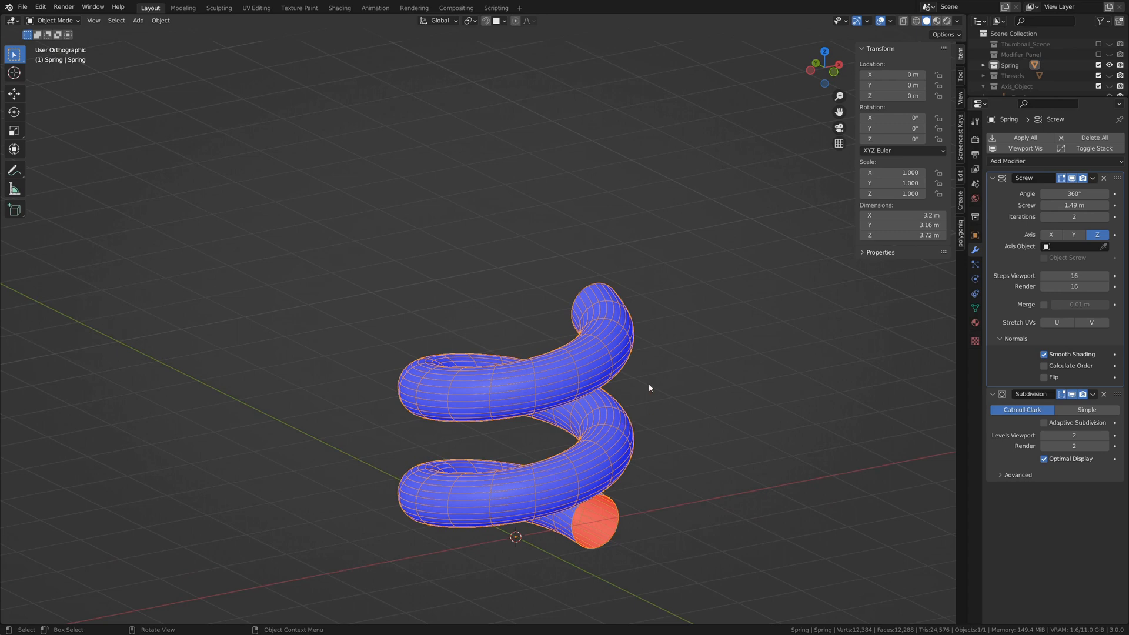
mouse_move(620, 371)
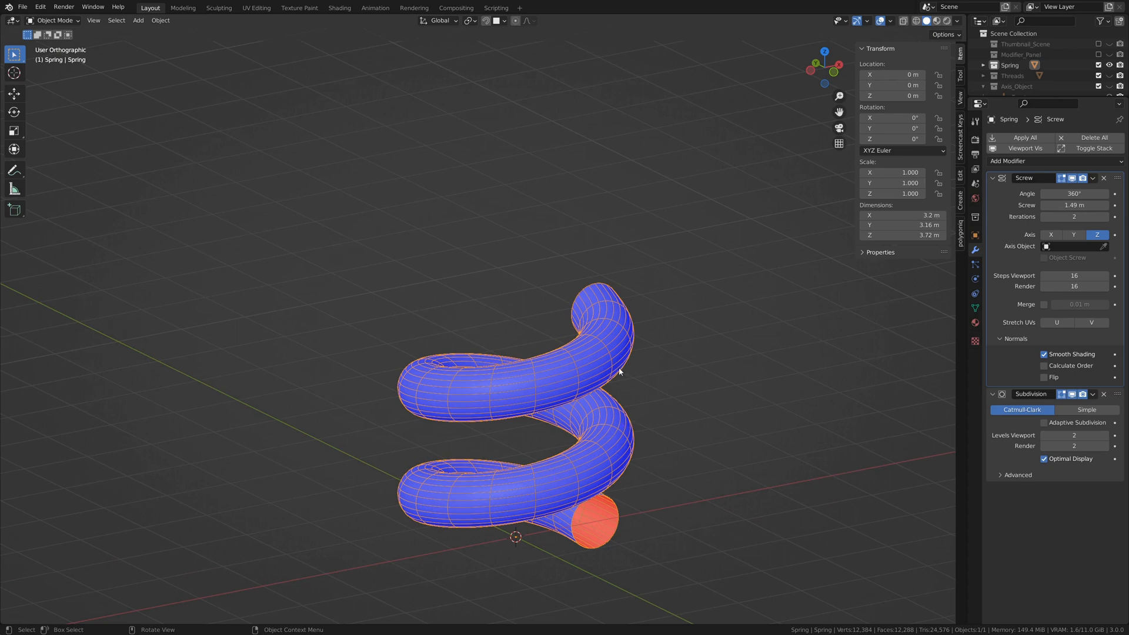
mouse_move(618, 374)
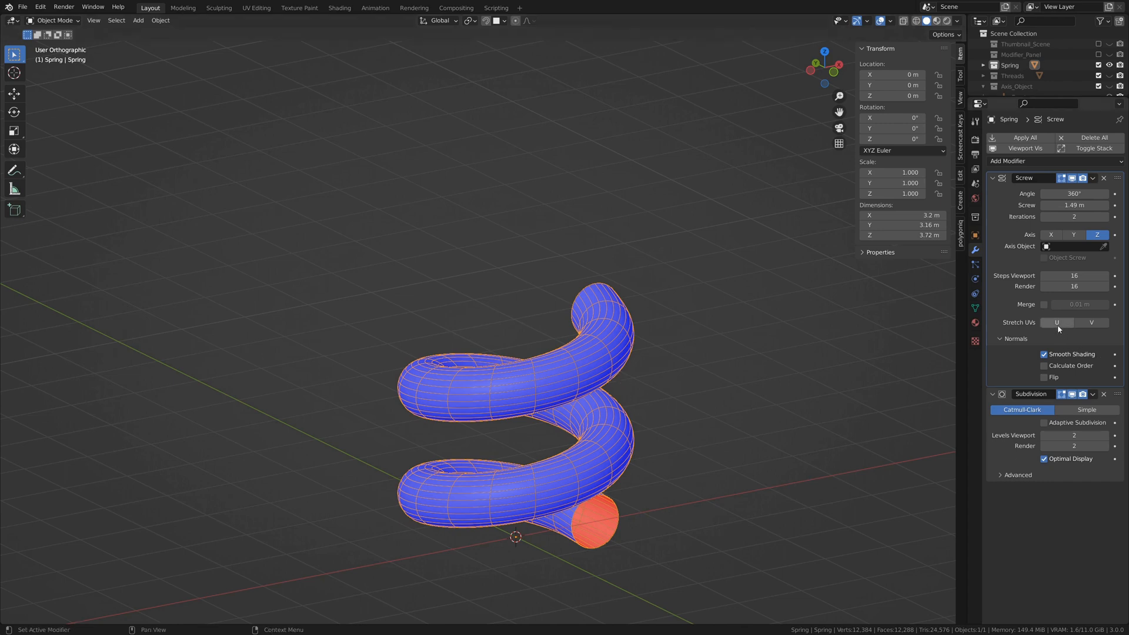
mouse_move(1058, 322)
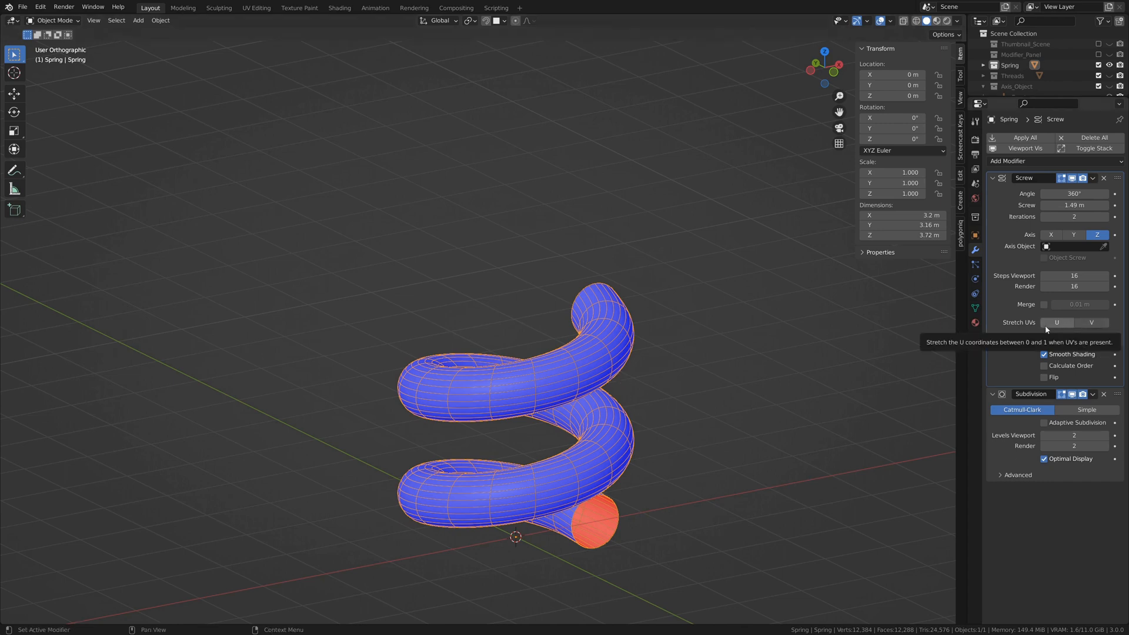
mouse_move(1048, 248)
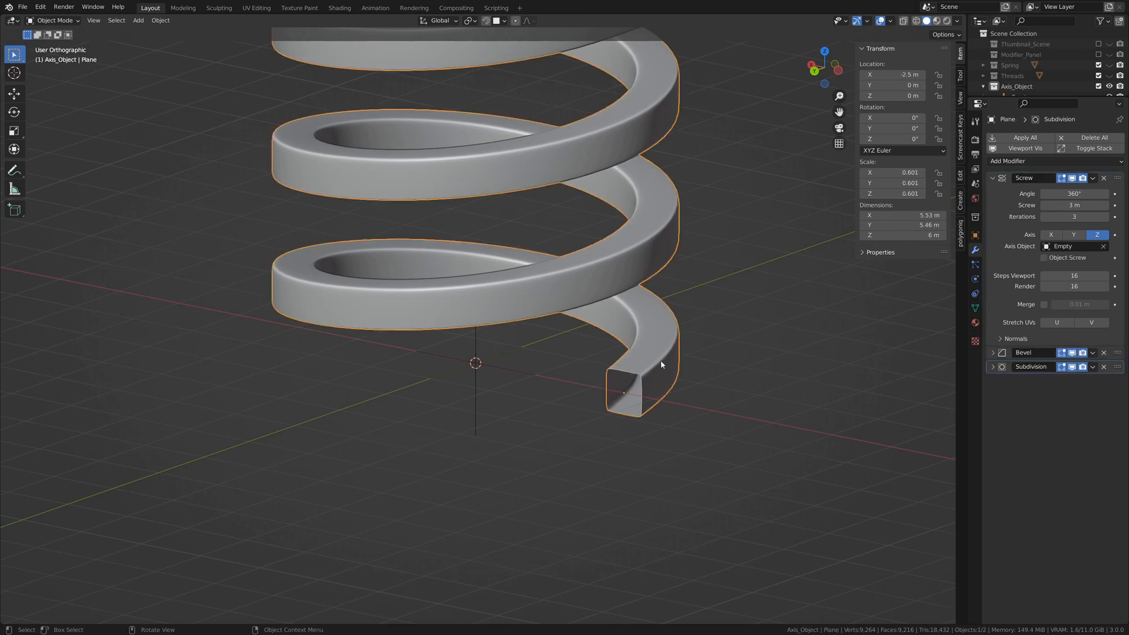
mouse_move(628, 394)
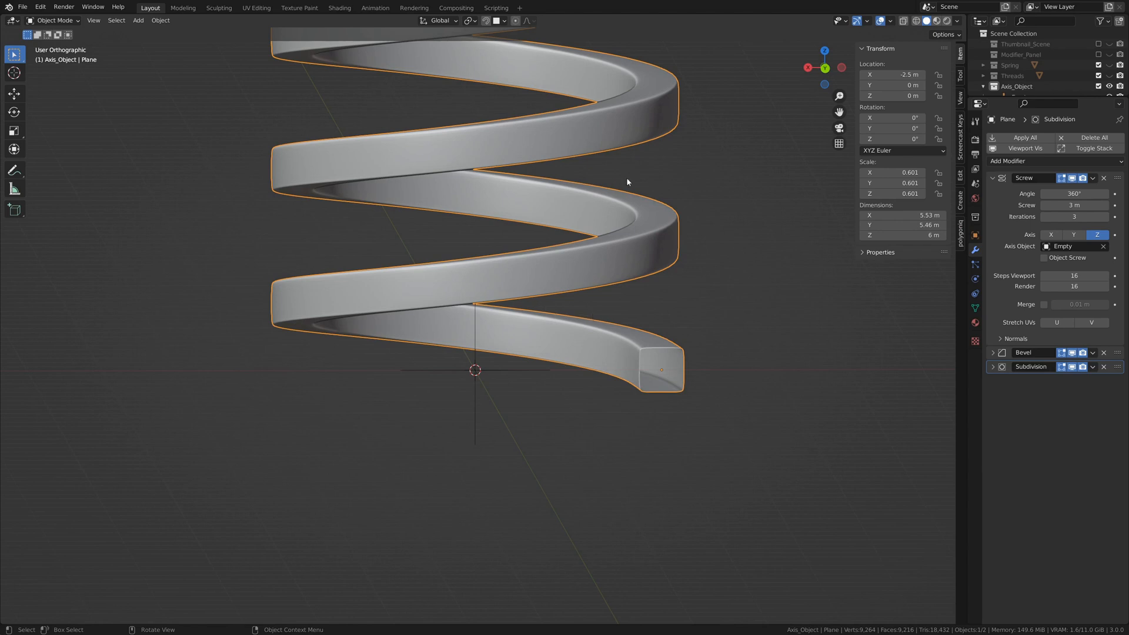
mouse_move(486, 287)
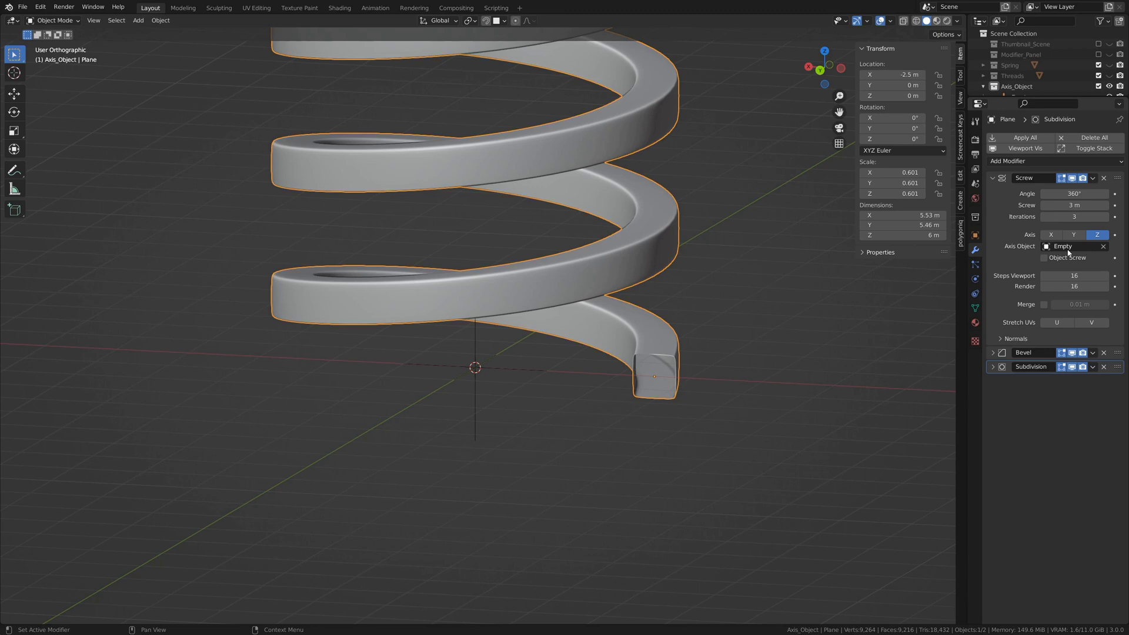
- Assign the empty named axis as the Screw modifier's axis object
left_click(474, 367)
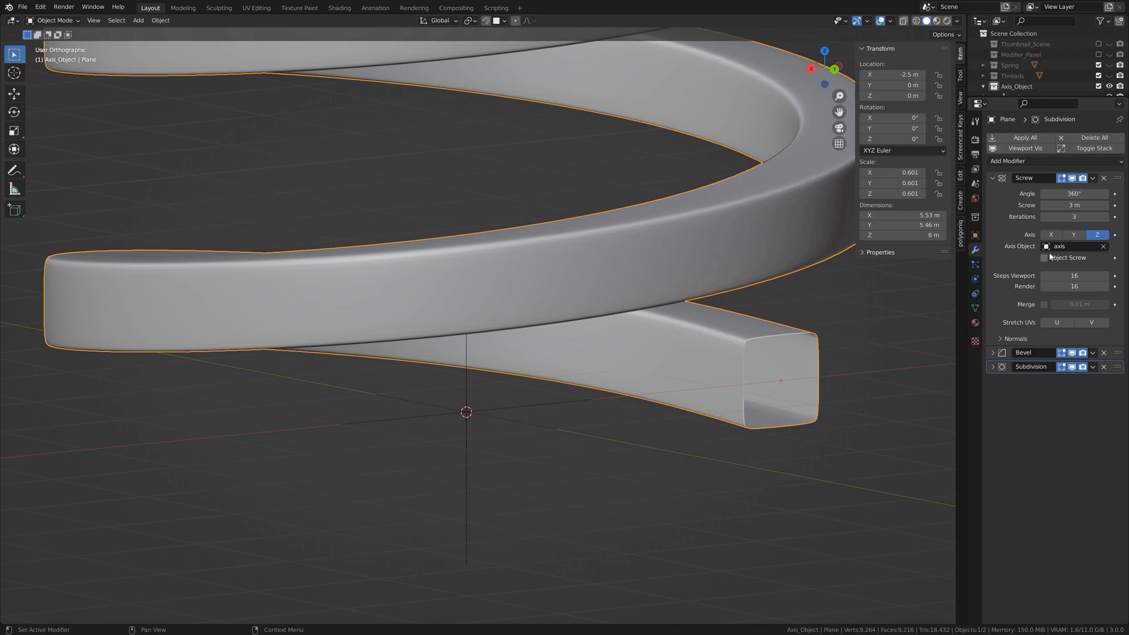
mouse_move(1058, 252)
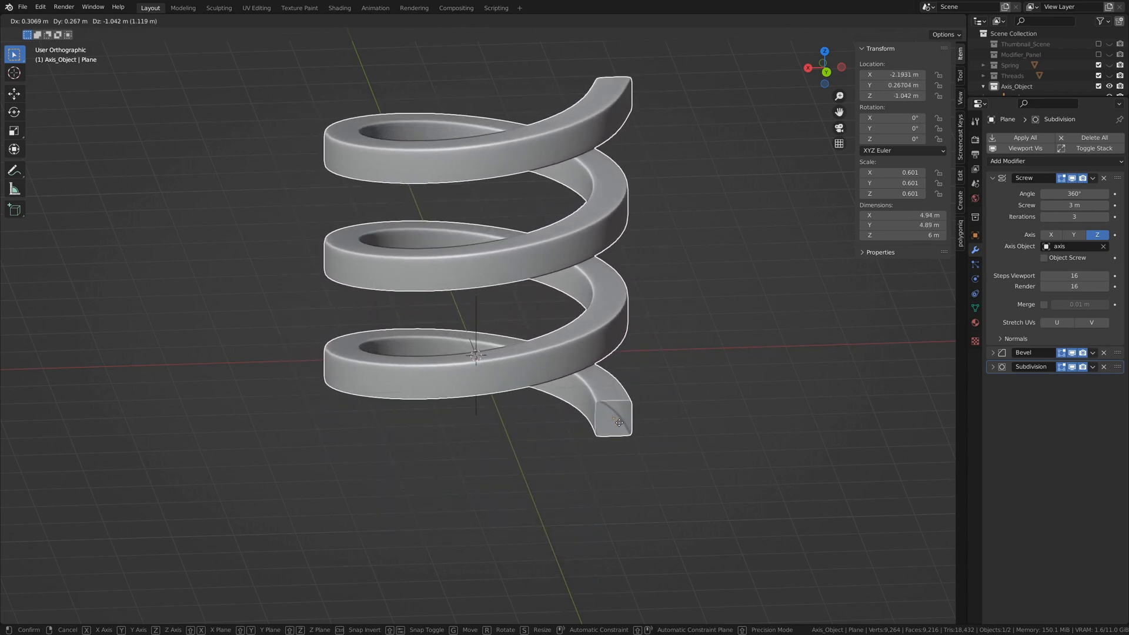
- Confirm the moved coil profile, then start moving the axis empty
left_click(475, 353)
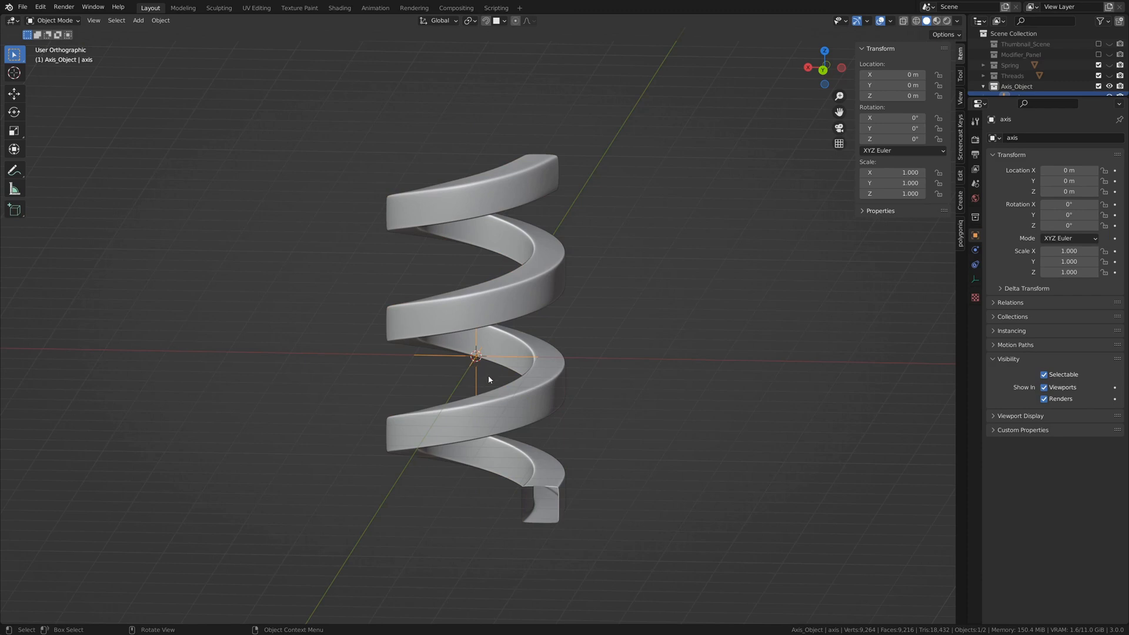
key("g")
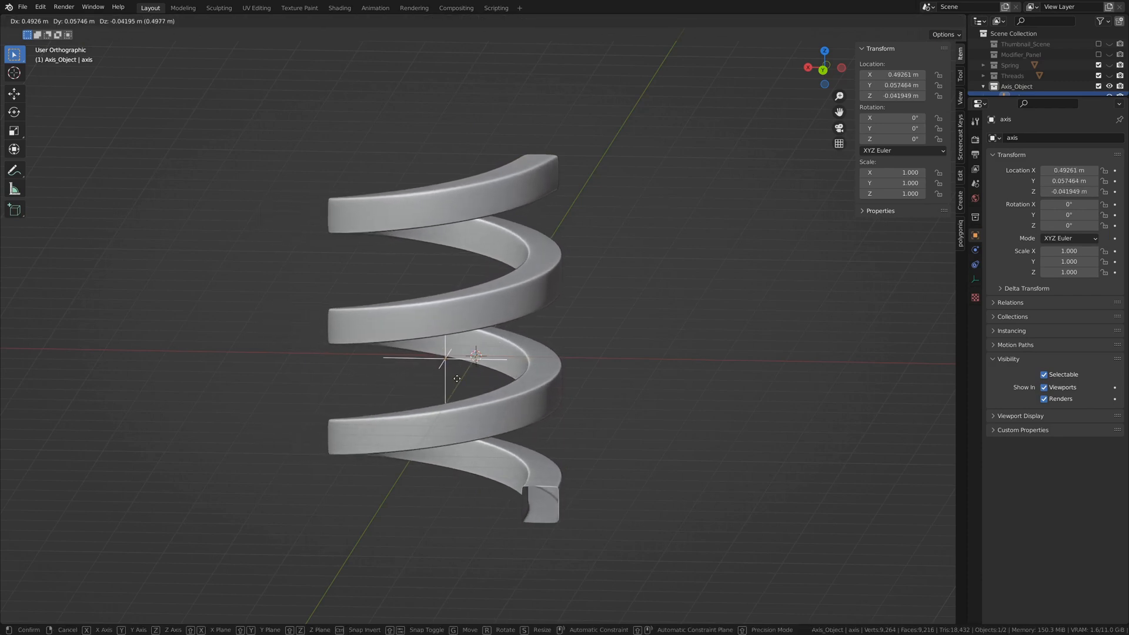